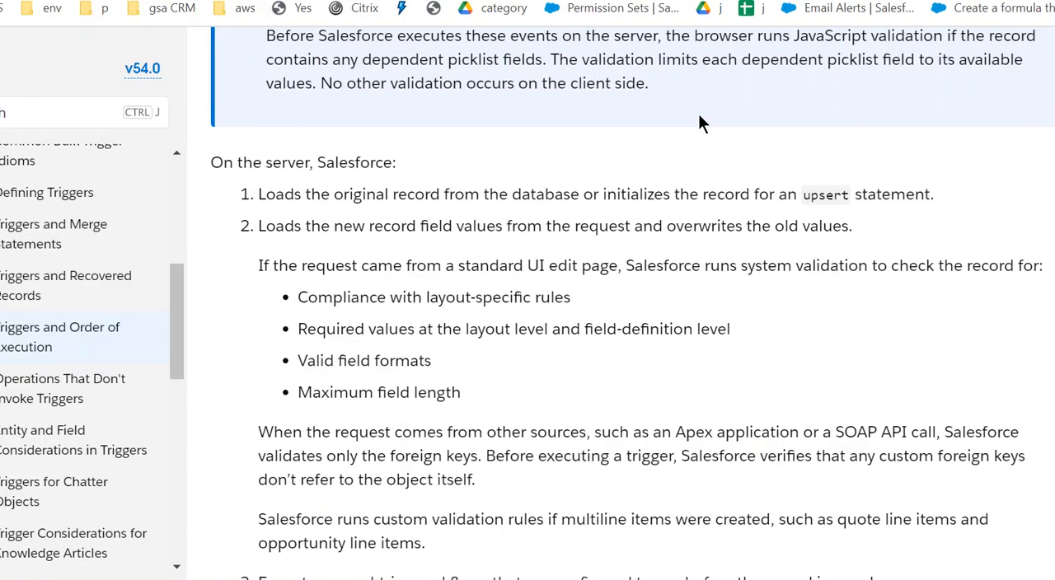
Step: Scroll past the opening Note to read steps 3 through 11, ending on workflow rules
scroll("up", 3)
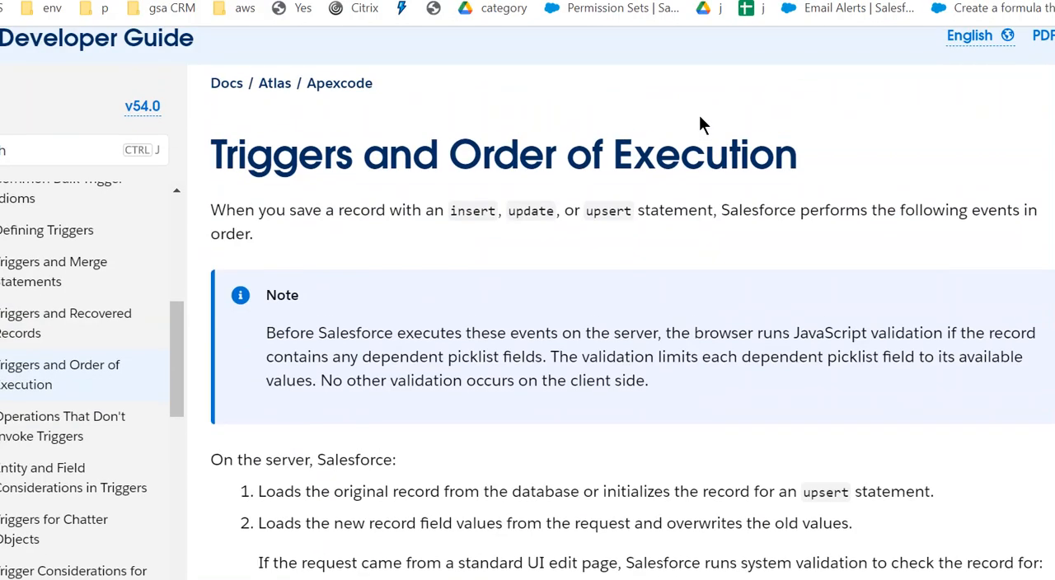
scroll("down", 3)
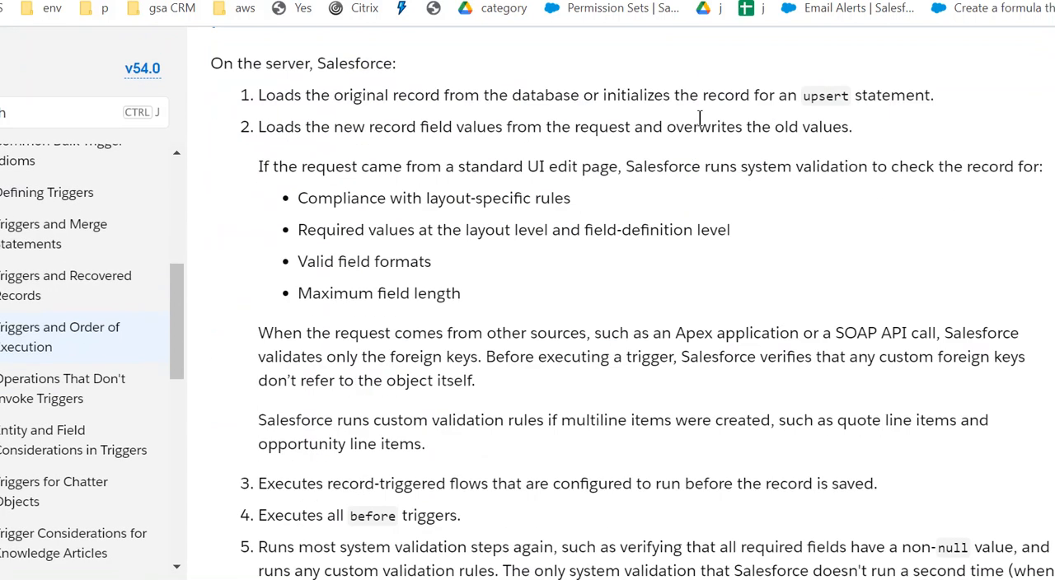
mouse_move(395, 164)
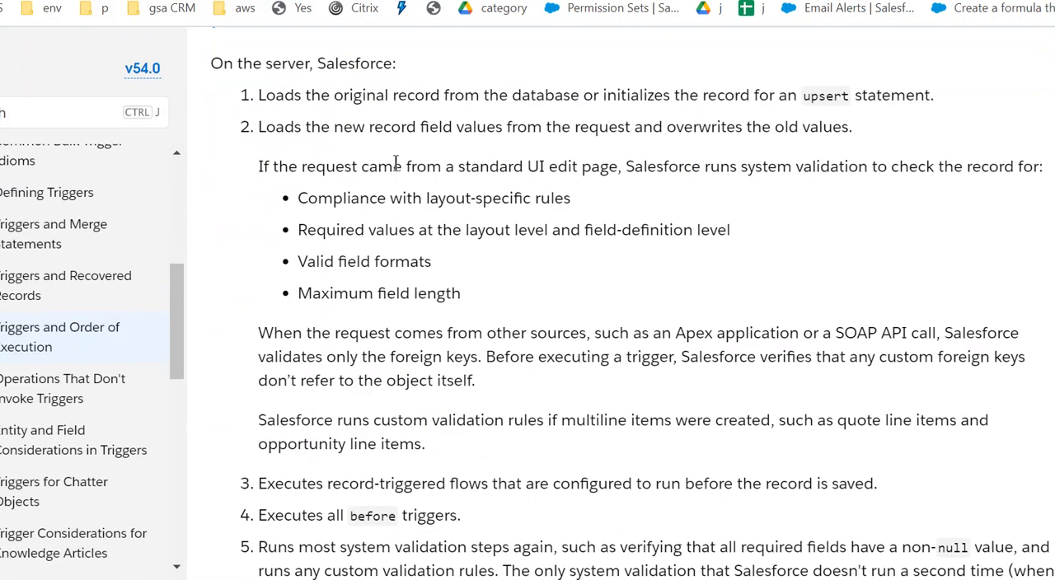
mouse_move(622, 124)
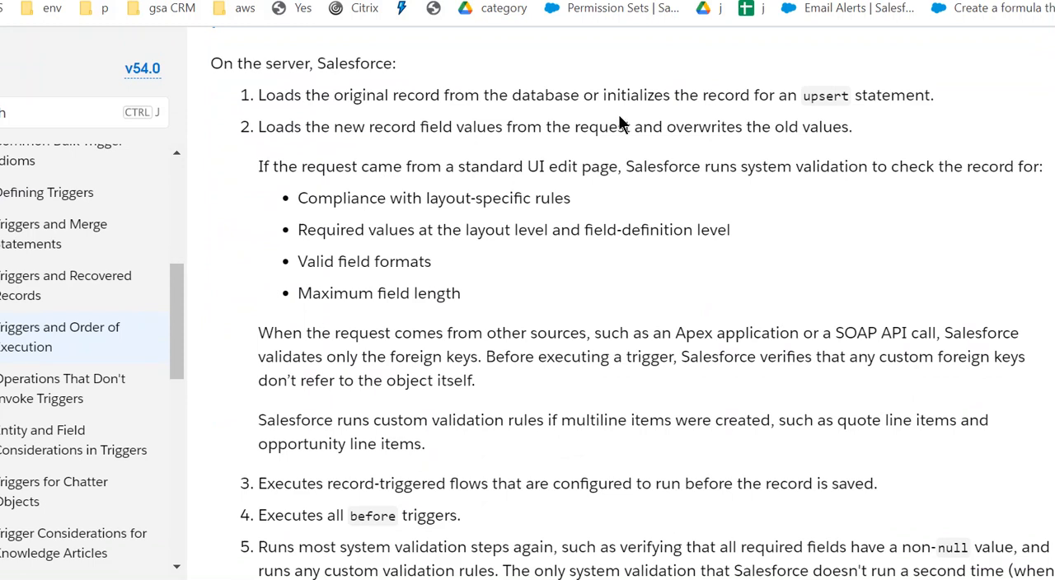
mouse_move(443, 157)
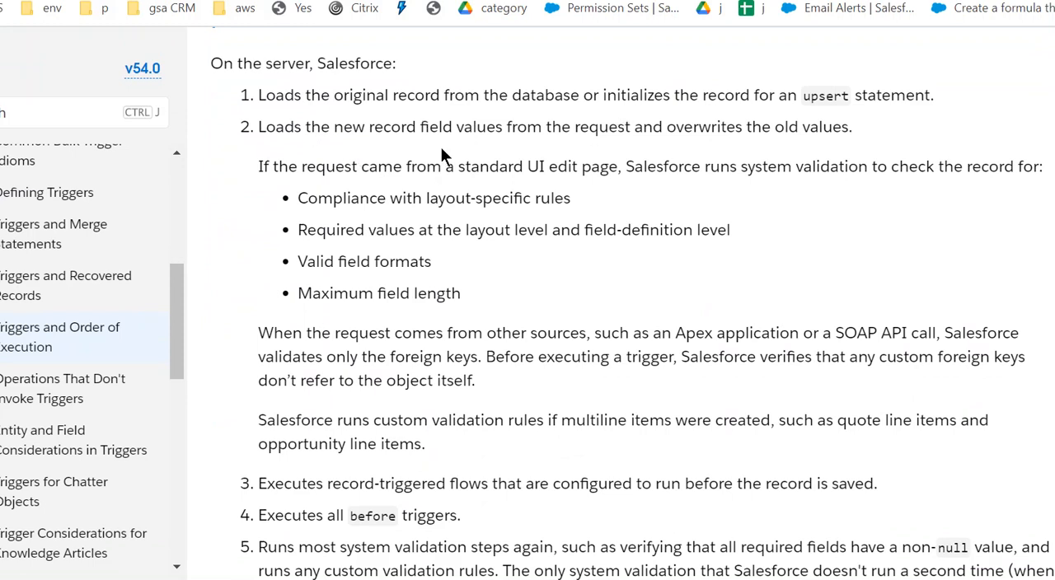
scroll("down", 3)
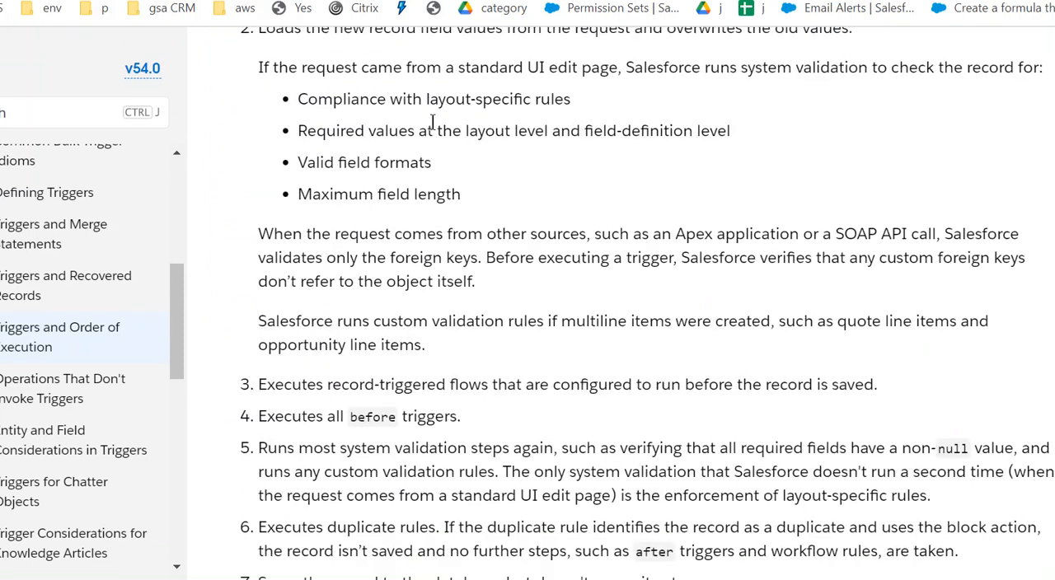
scroll("down", 3)
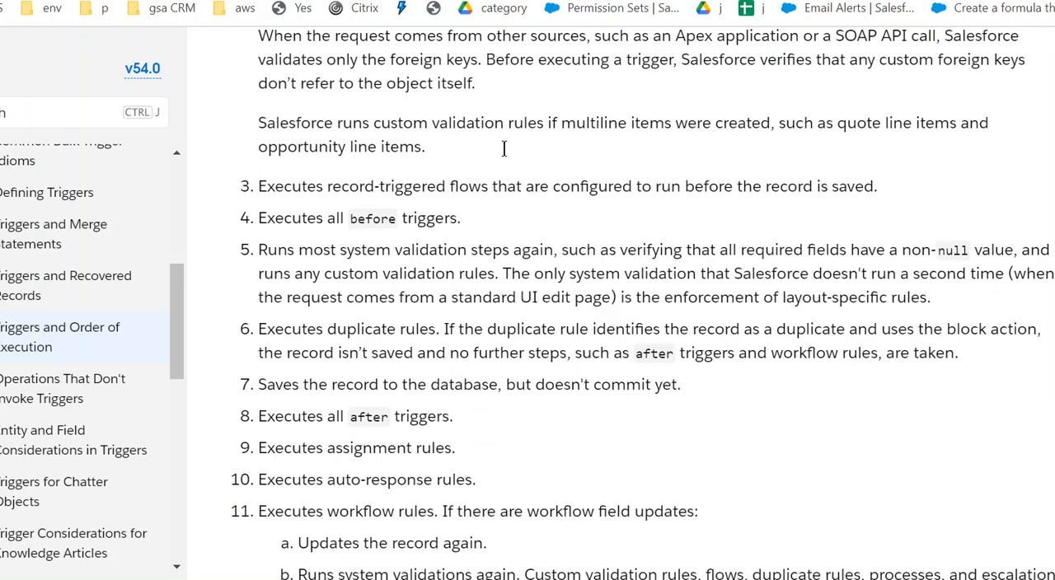
mouse_move(404, 208)
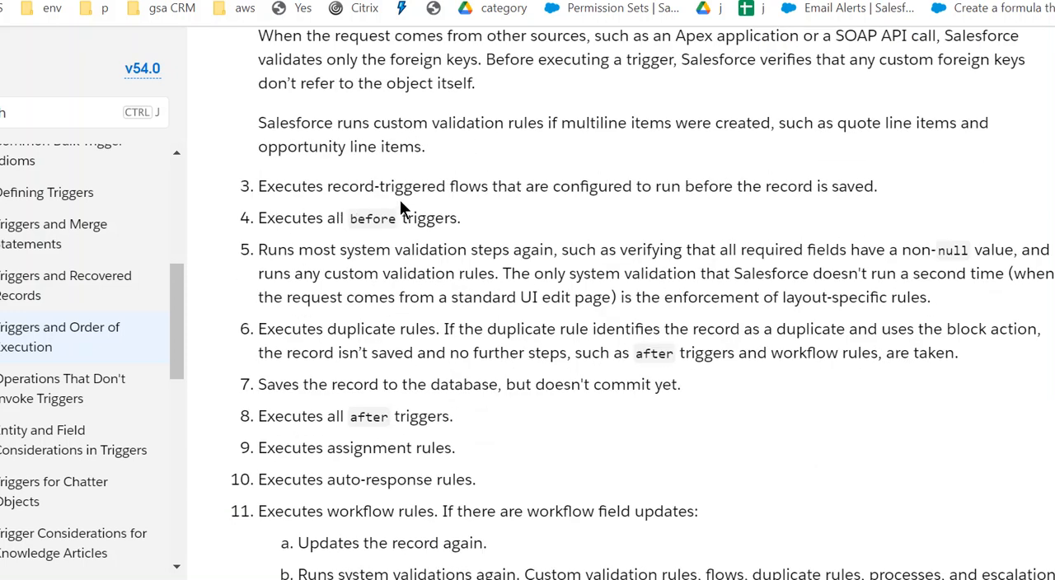
mouse_move(258, 229)
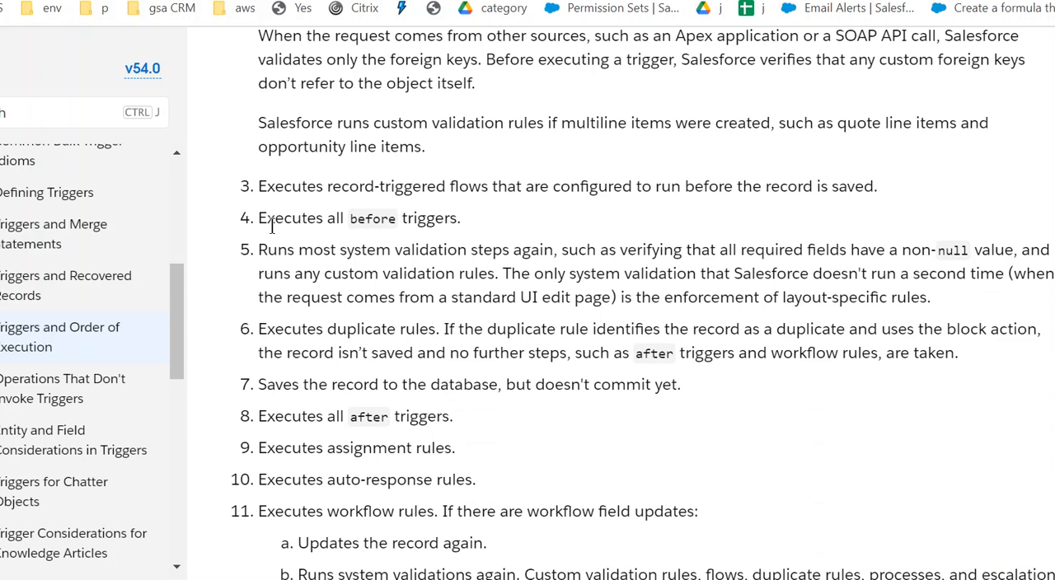
mouse_move(306, 228)
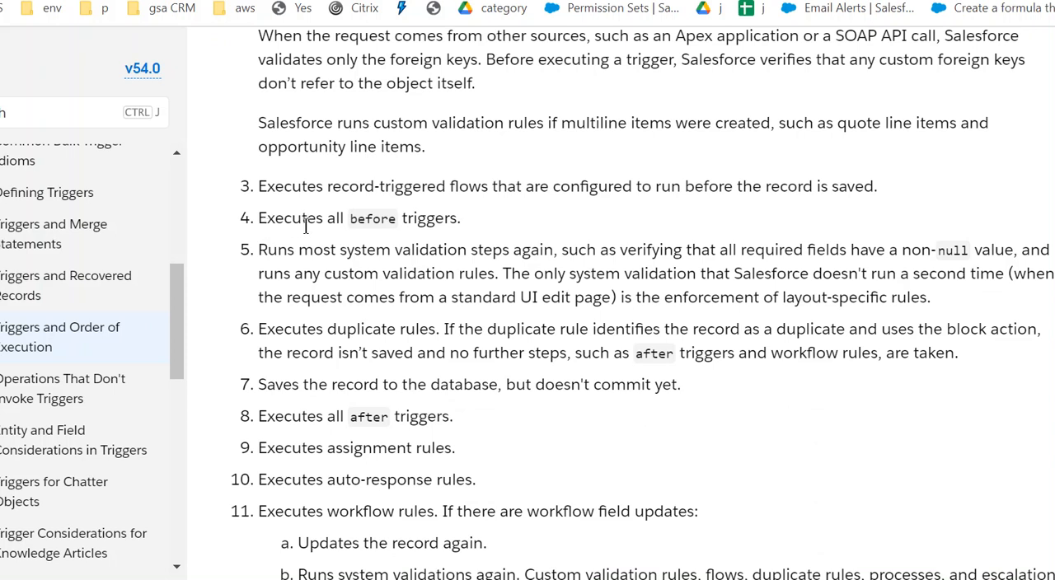
Step: Scroll to step 13's Flow automations list, selecting text along the way
scroll("down", 3)
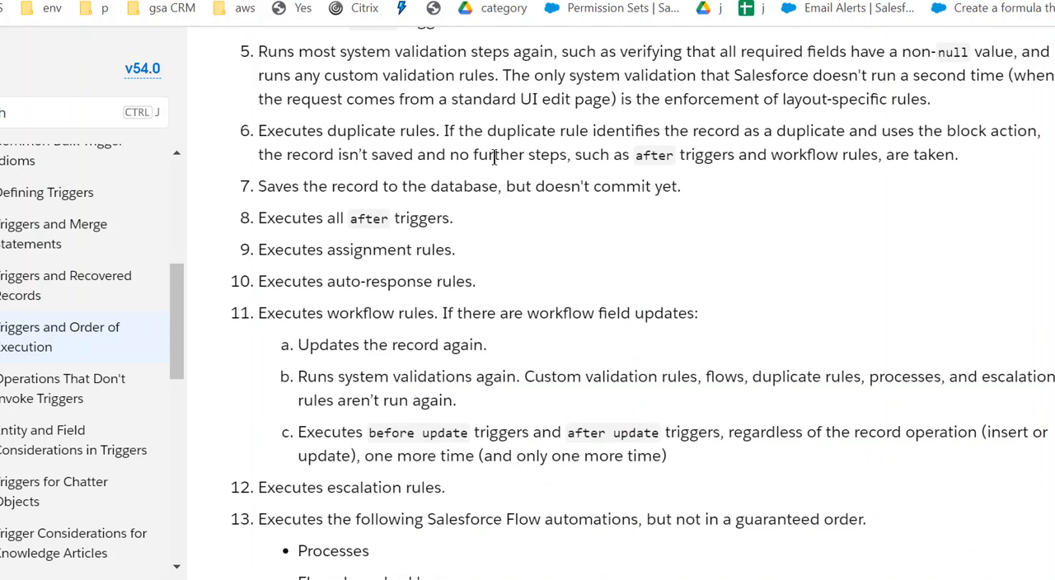
mouse_move(556, 93)
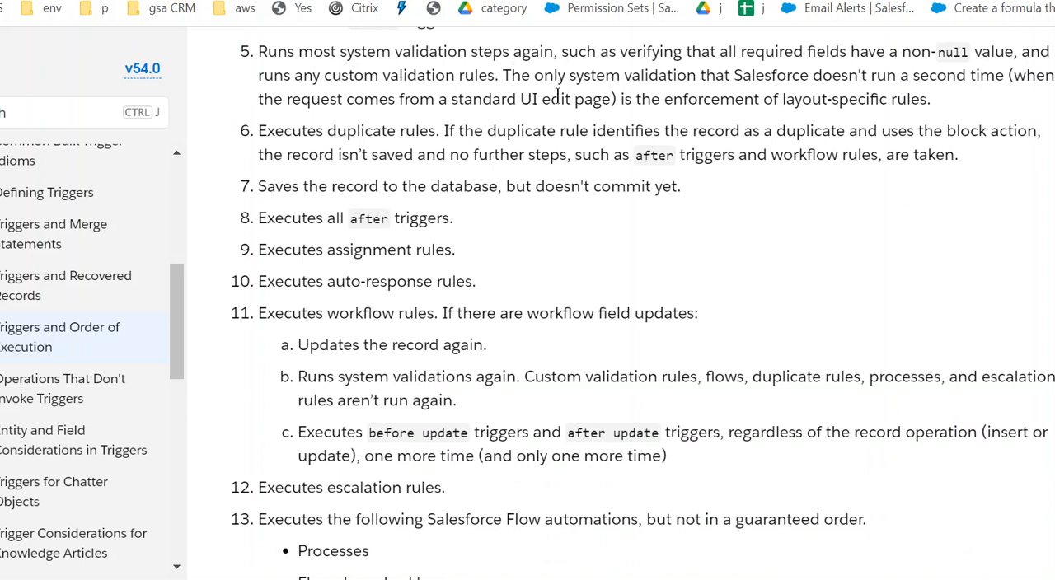
mouse_move(275, 146)
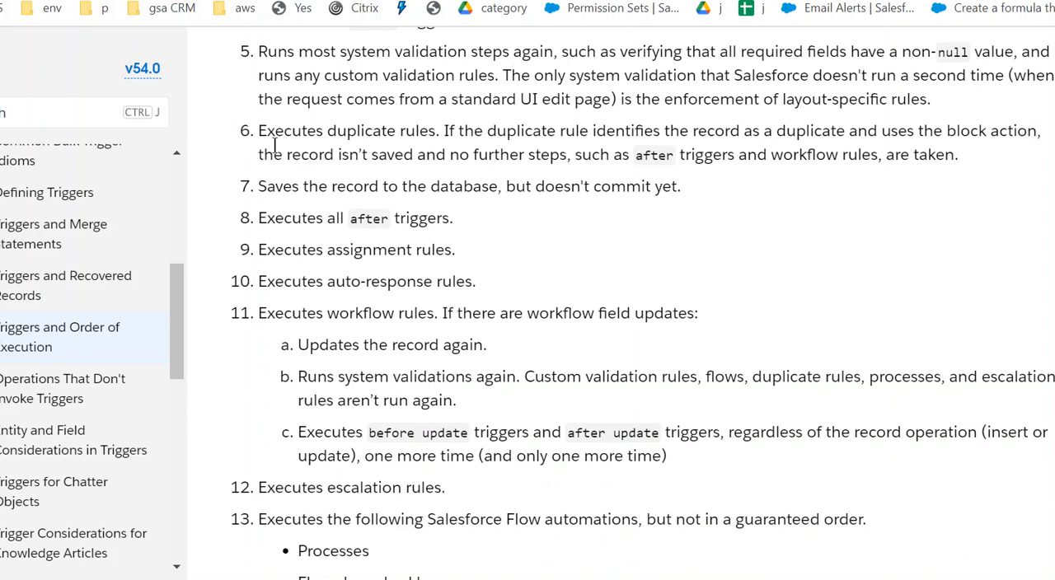
mouse_move(437, 142)
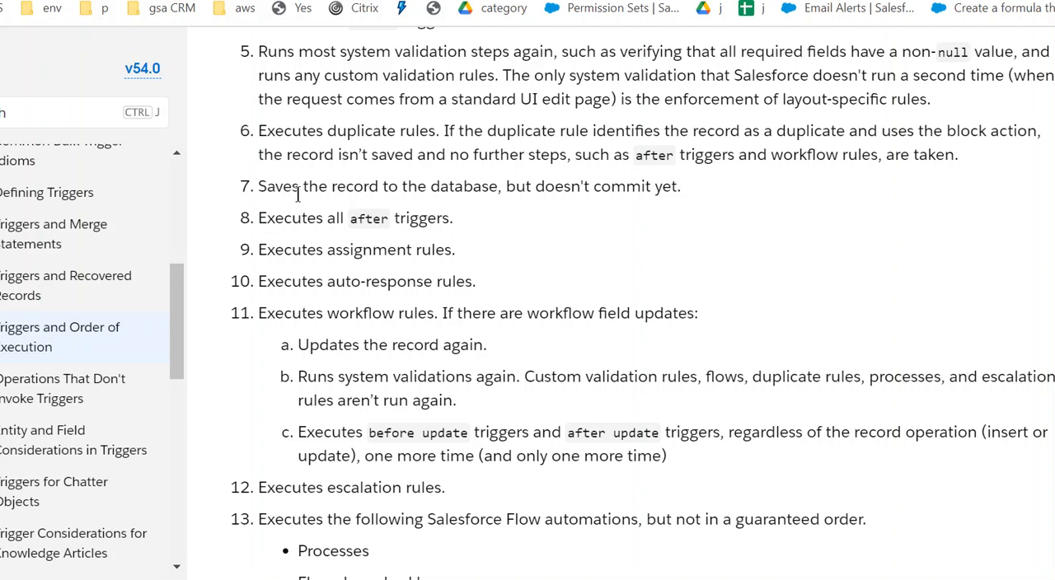
mouse_move(536, 215)
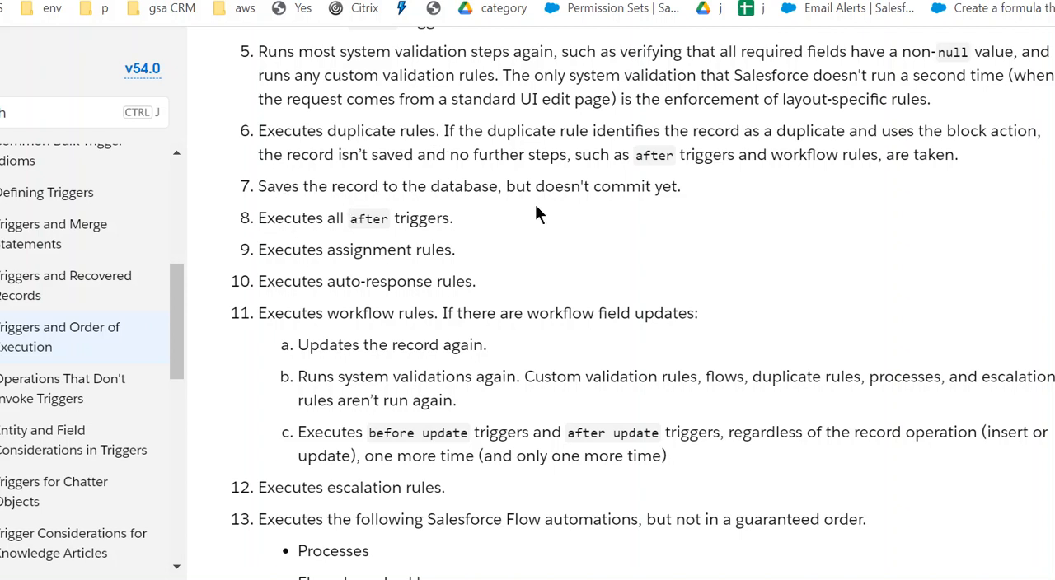
triple_click(468, 186)
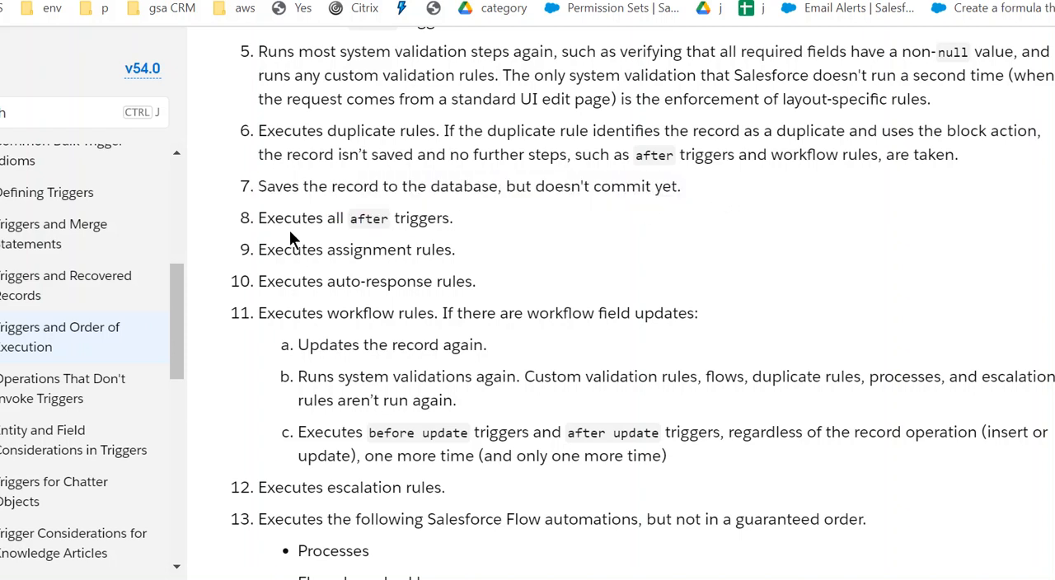
double_click(280, 218)
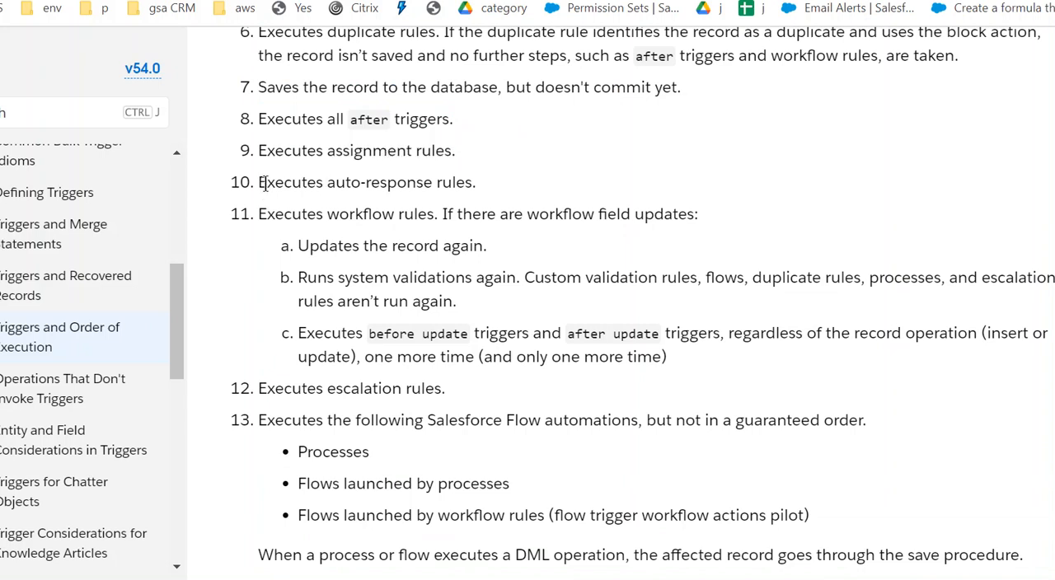
mouse_move(366, 214)
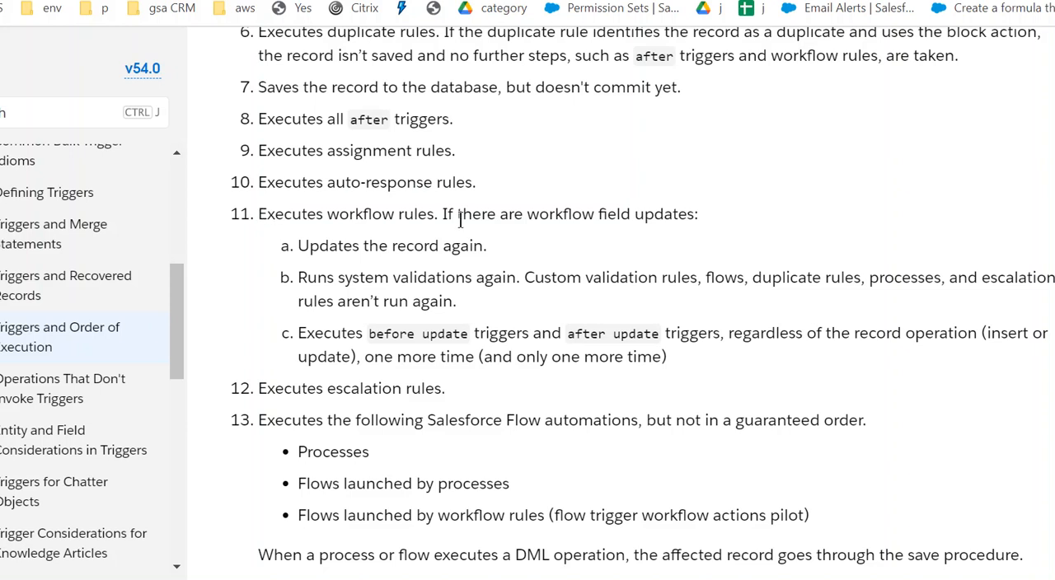
Step: Highlight step 11's workflow rules sentence, then scroll to roll-up summary steps 16 and 17
left_click_drag(259, 213, 644, 214)
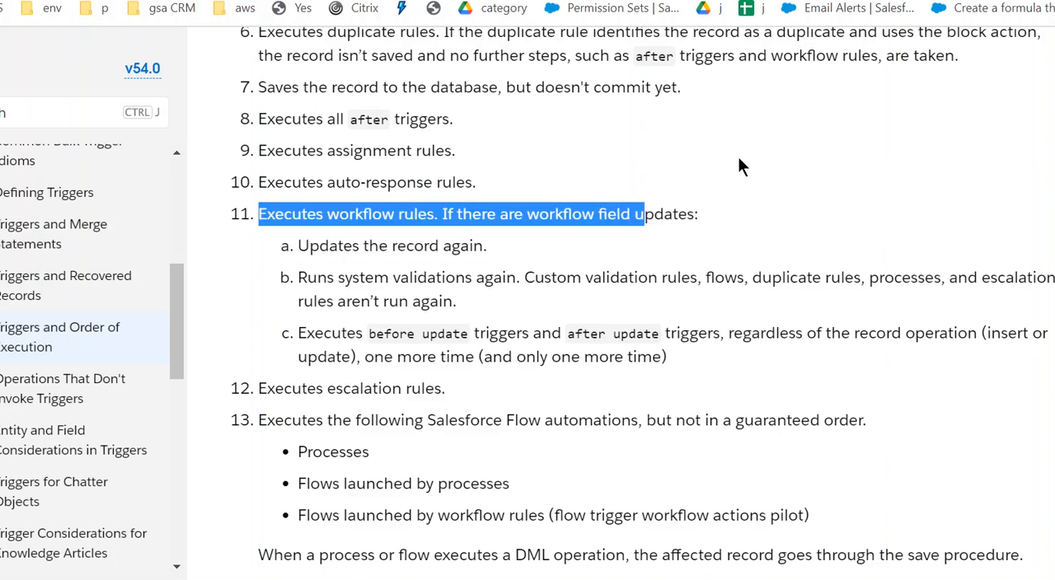
scroll("down", 3)
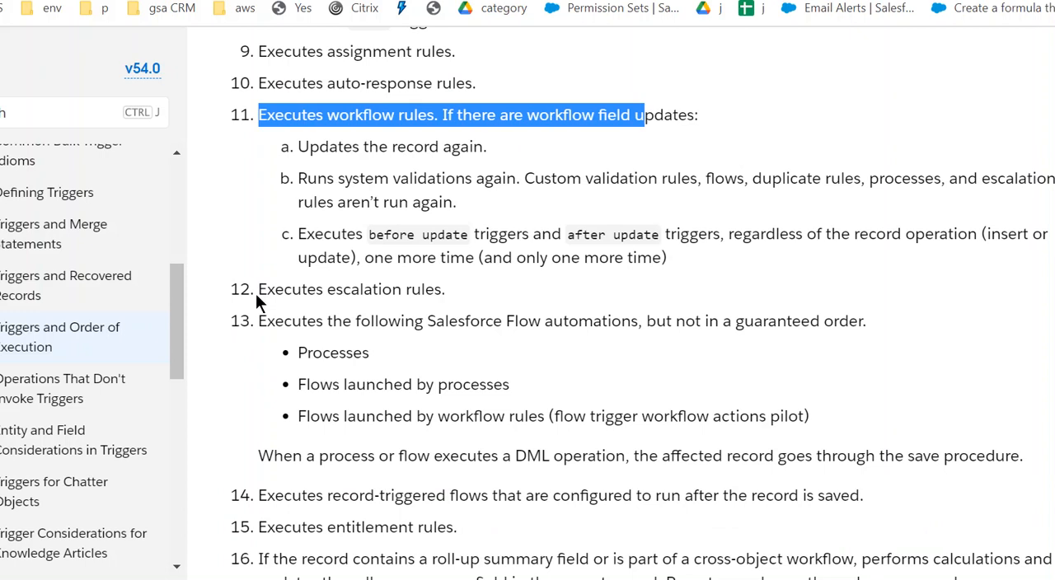
mouse_move(278, 343)
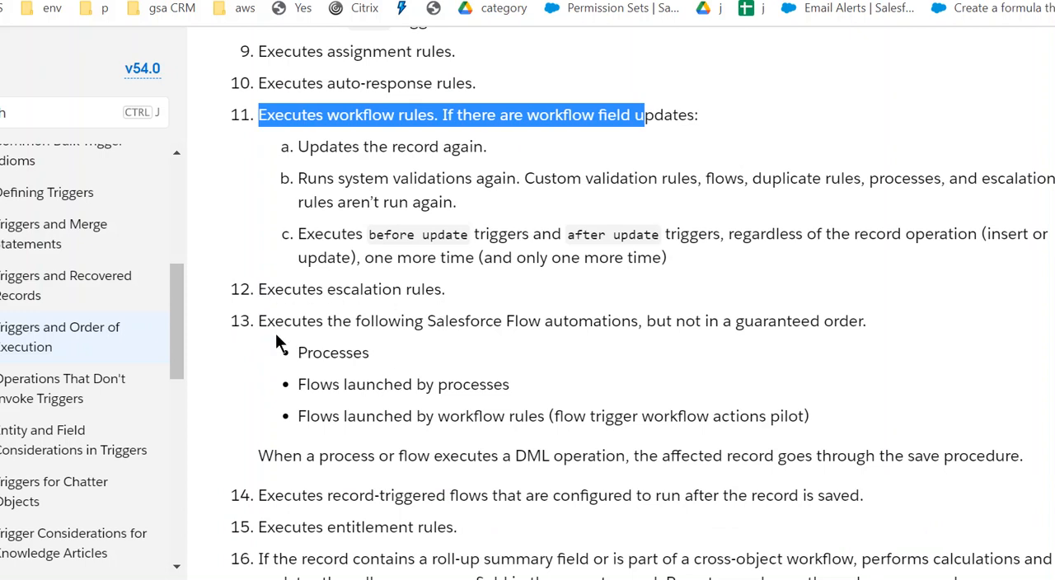
mouse_move(318, 329)
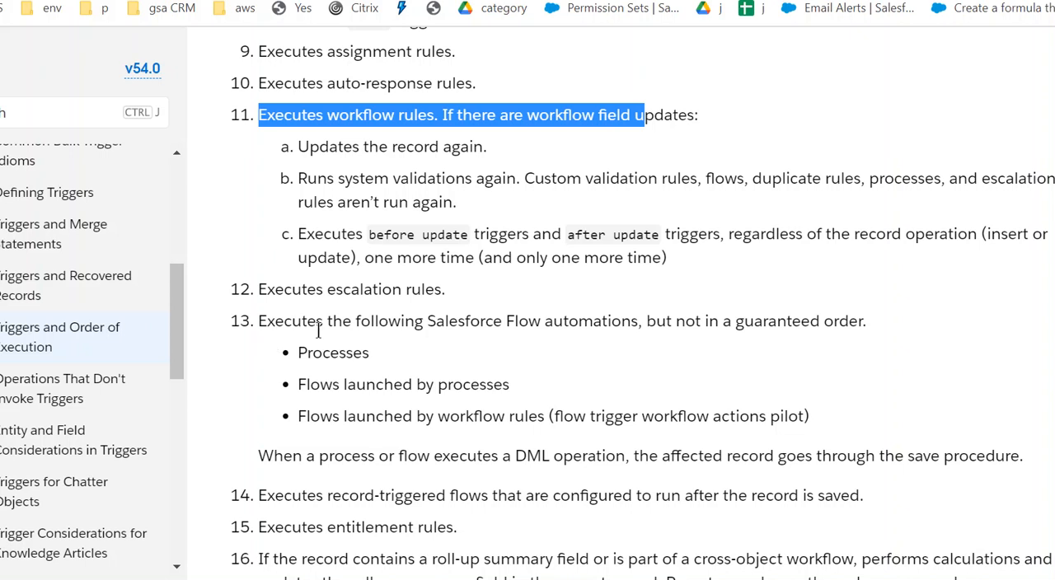
mouse_move(355, 321)
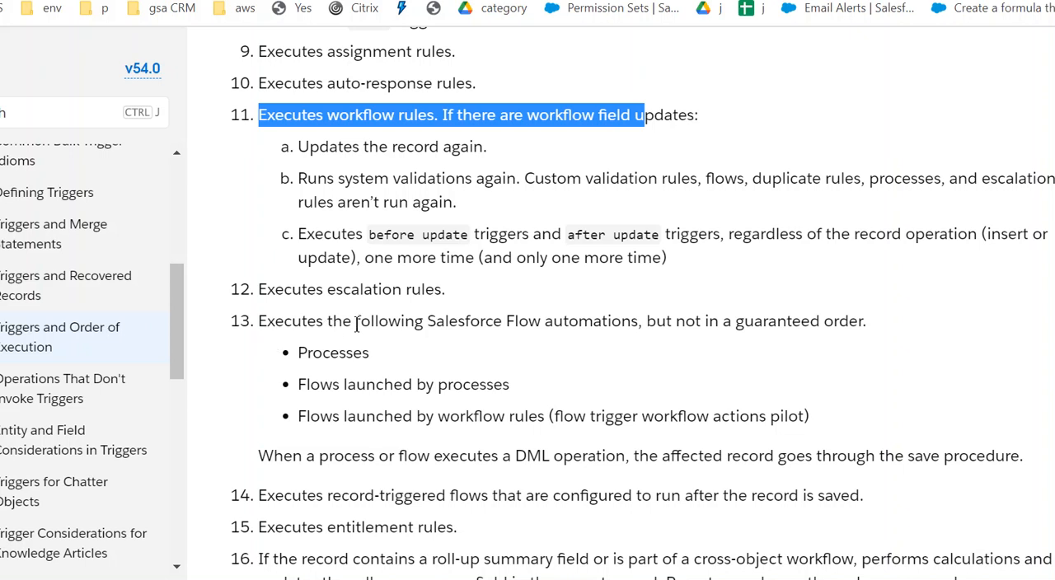
mouse_move(507, 320)
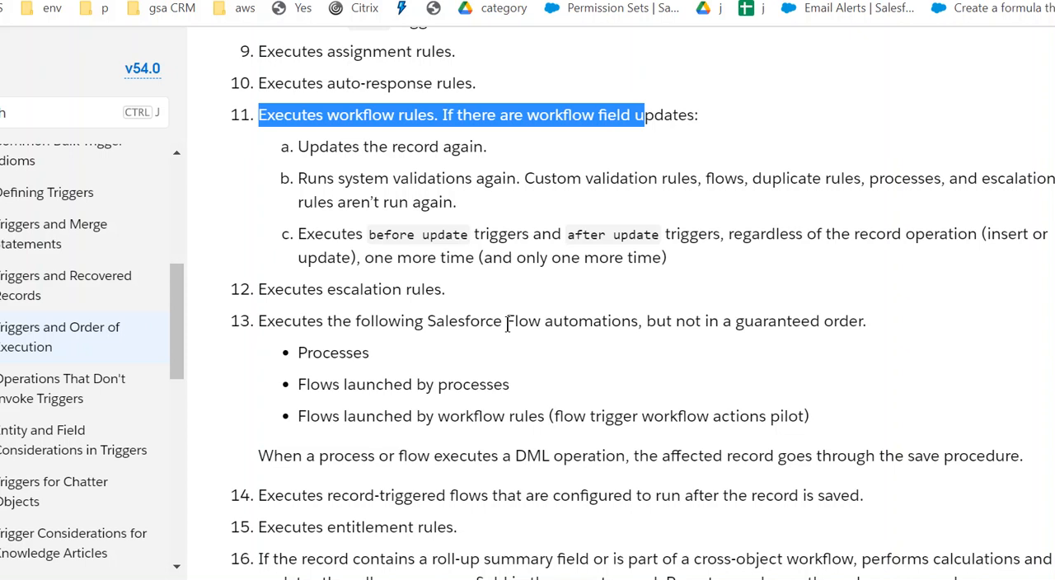
mouse_move(787, 346)
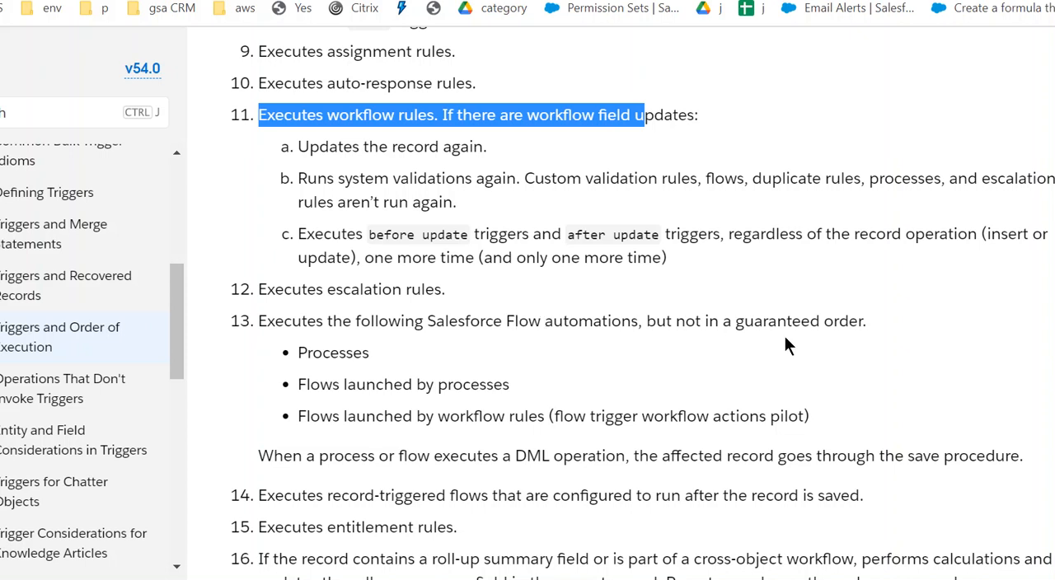
mouse_move(875, 331)
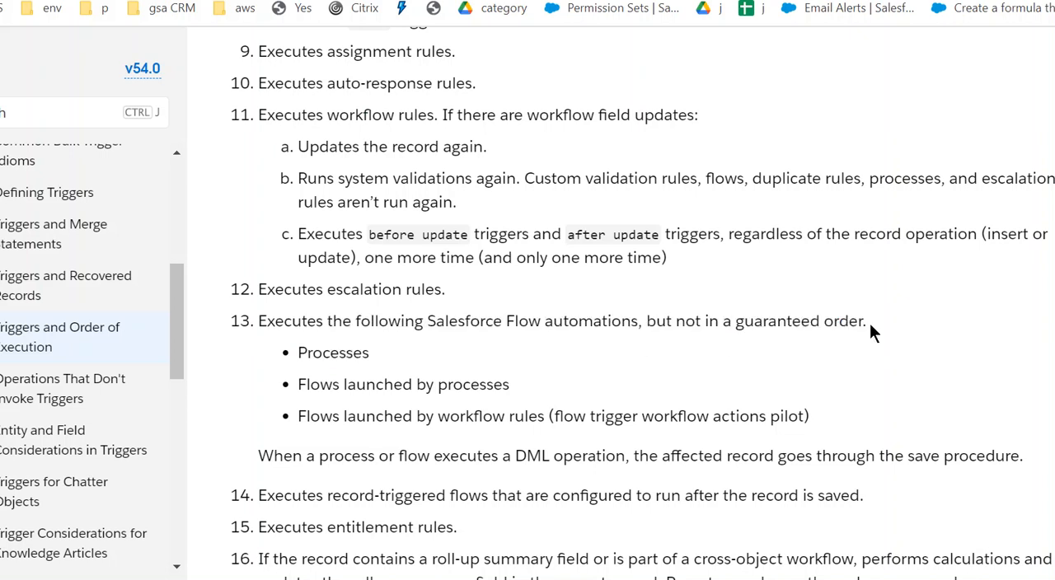
mouse_move(367, 363)
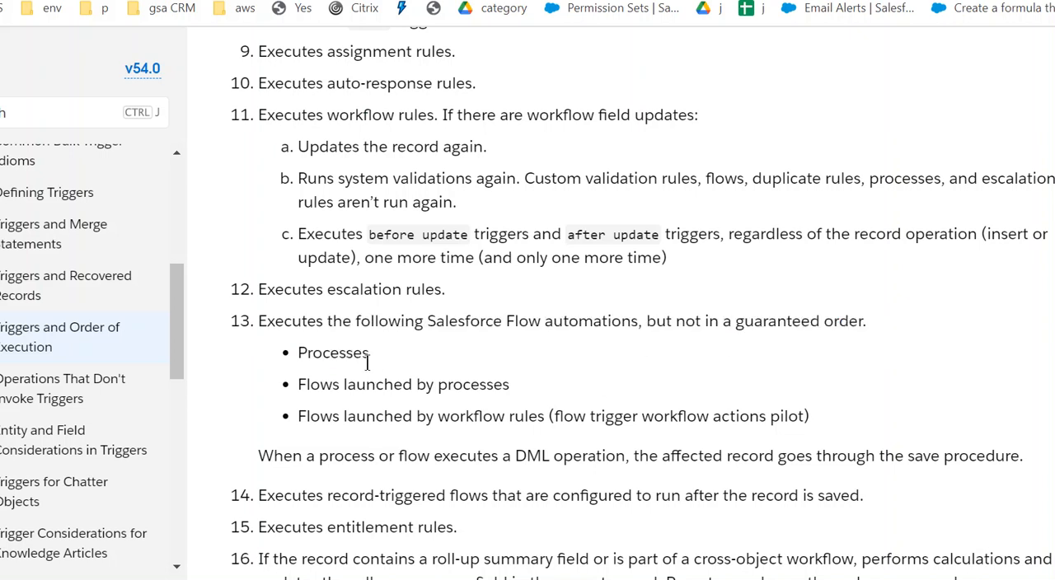
mouse_move(438, 444)
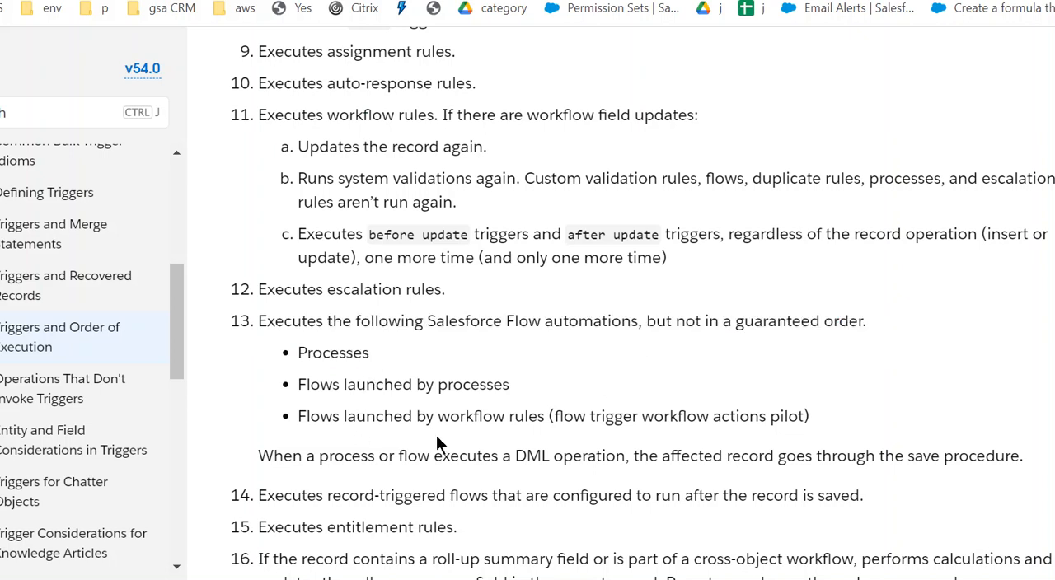
mouse_move(449, 425)
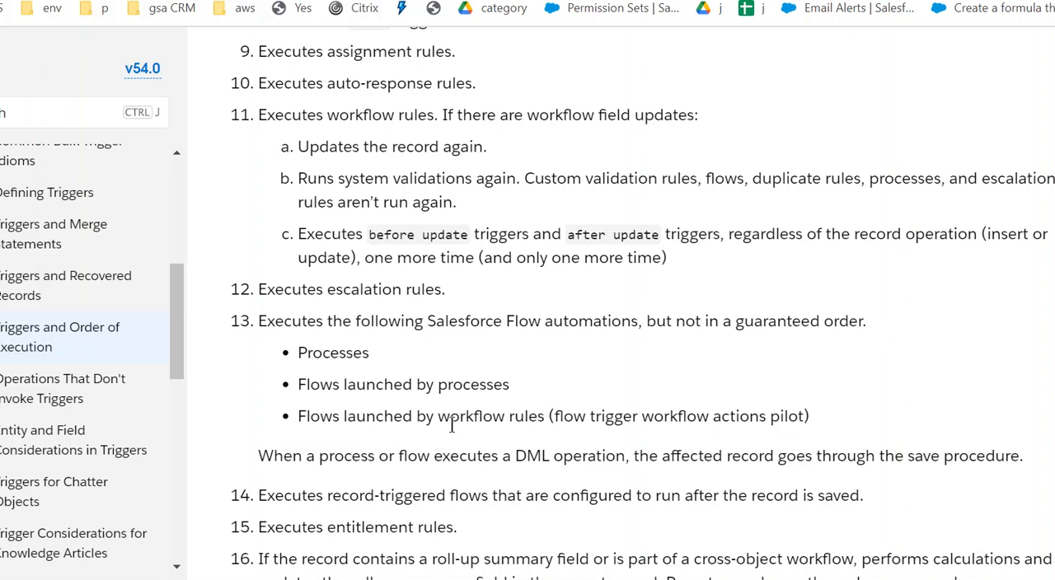
mouse_move(288, 408)
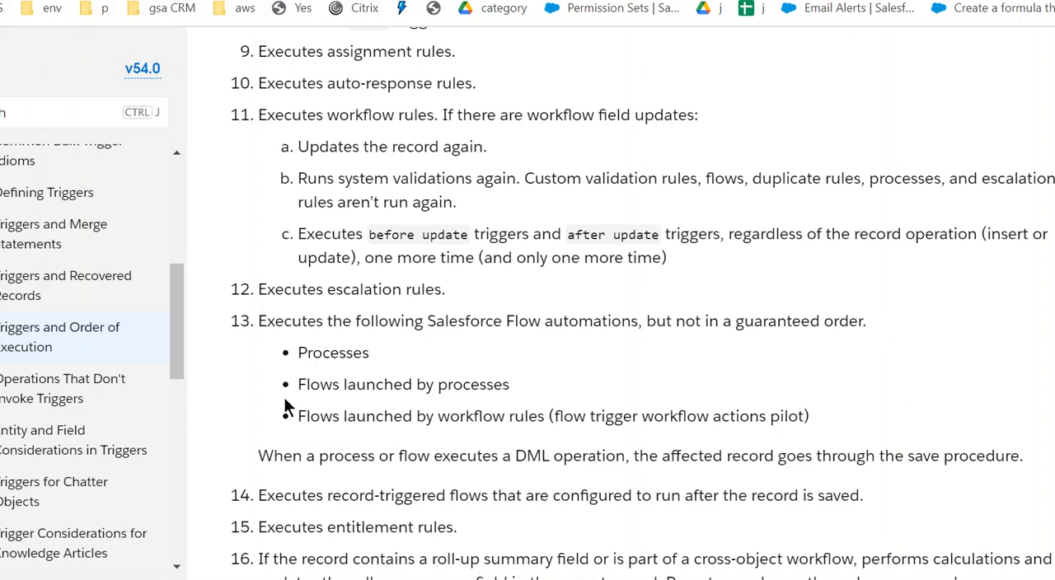
scroll("down", 3)
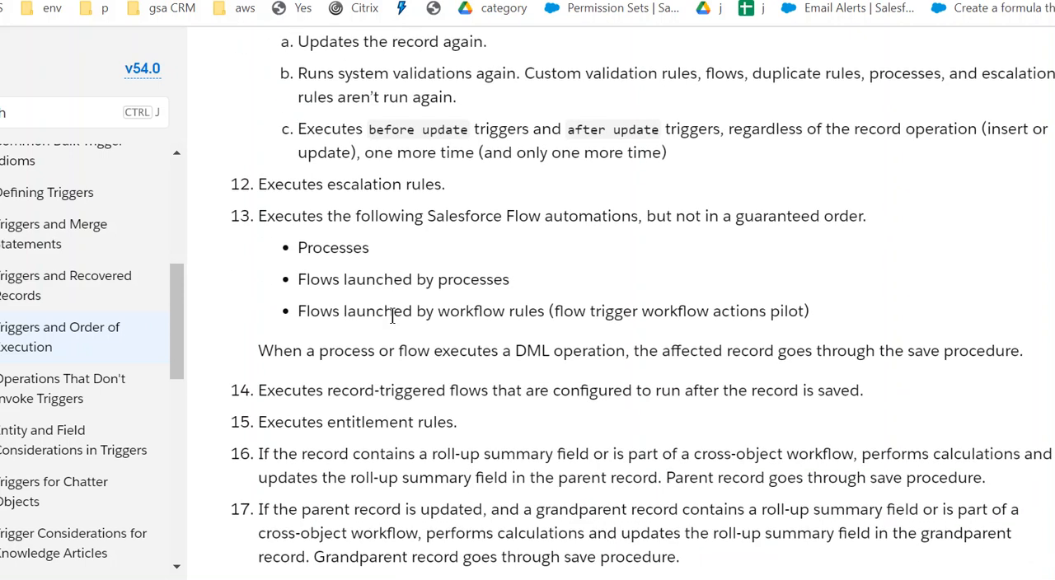
Step: Scroll through steps 18–20 to the recursive-save Note at the list's end
scroll("down", 3)
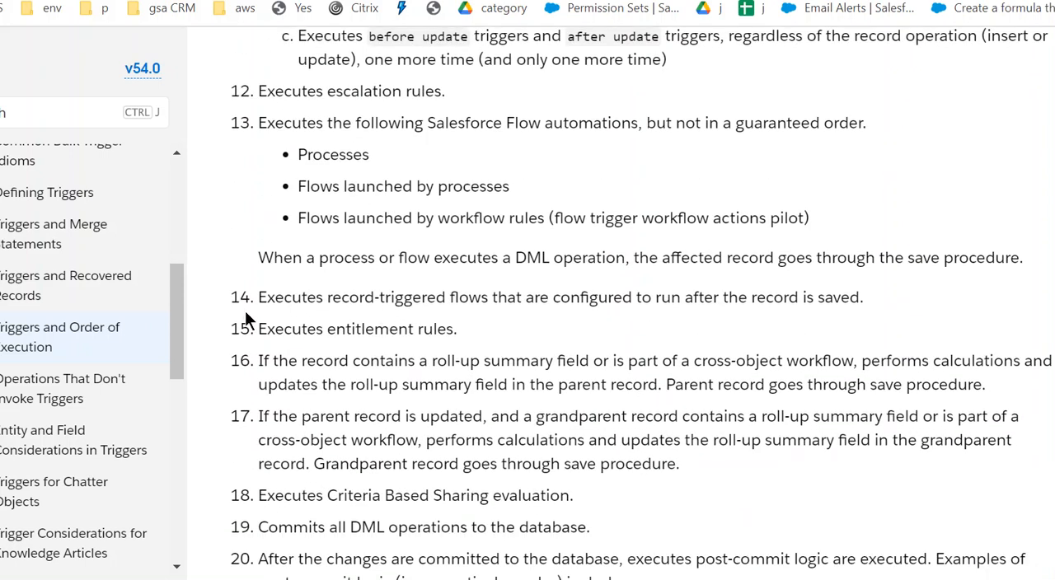
mouse_move(491, 328)
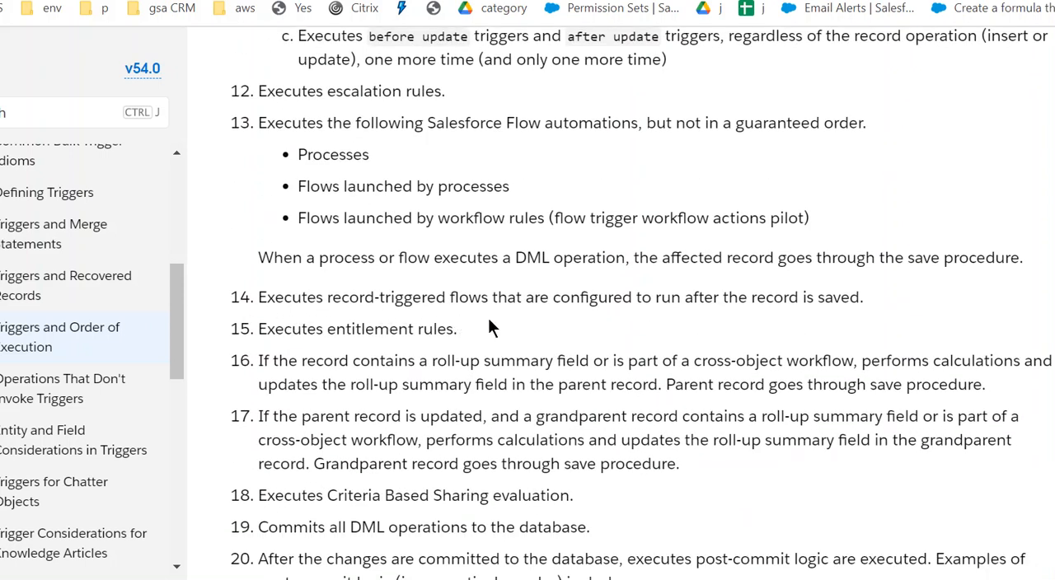
mouse_move(726, 329)
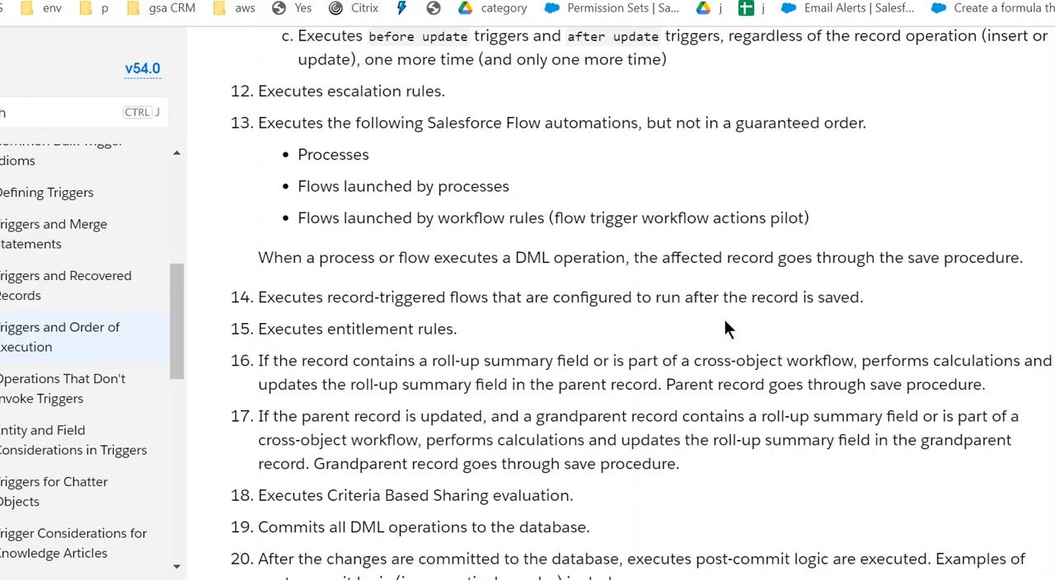
scroll("down", 3)
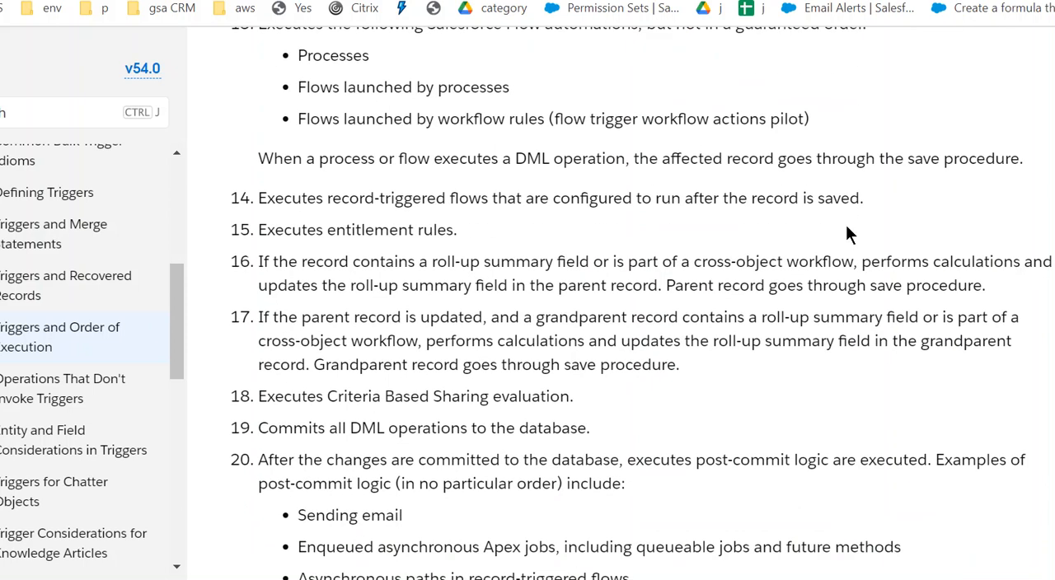
mouse_move(837, 235)
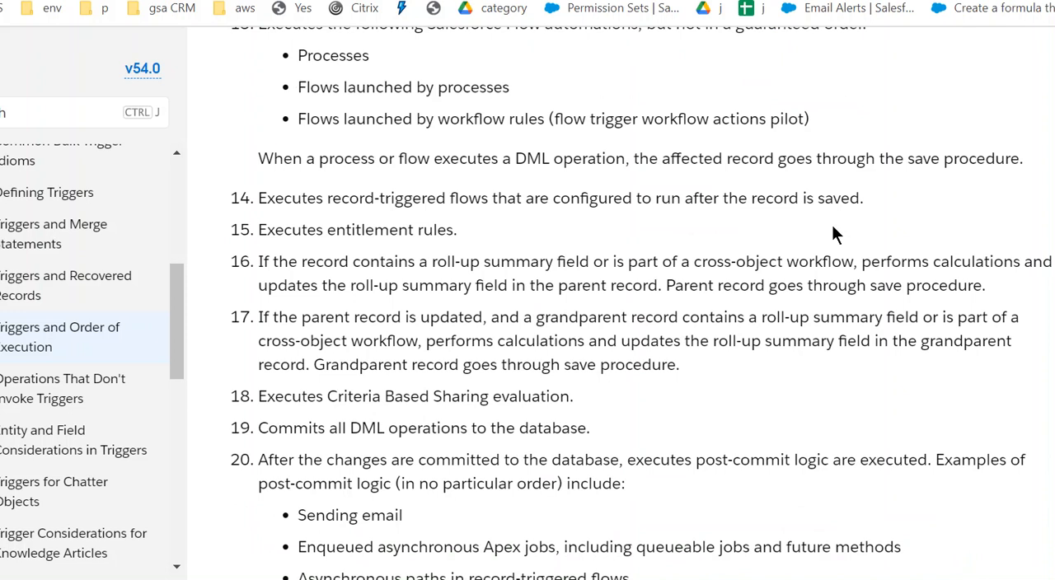
mouse_move(886, 195)
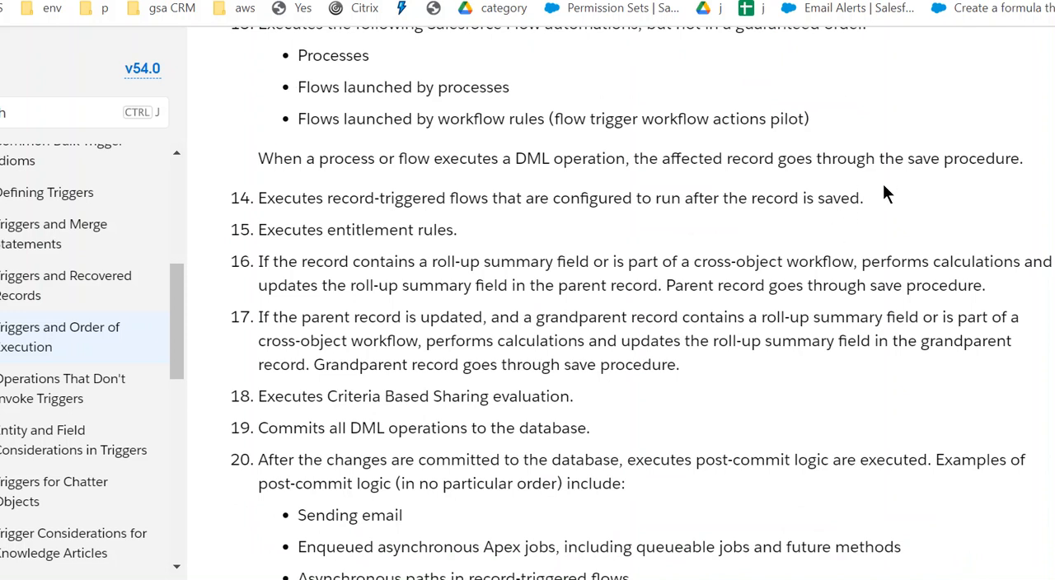
mouse_move(902, 321)
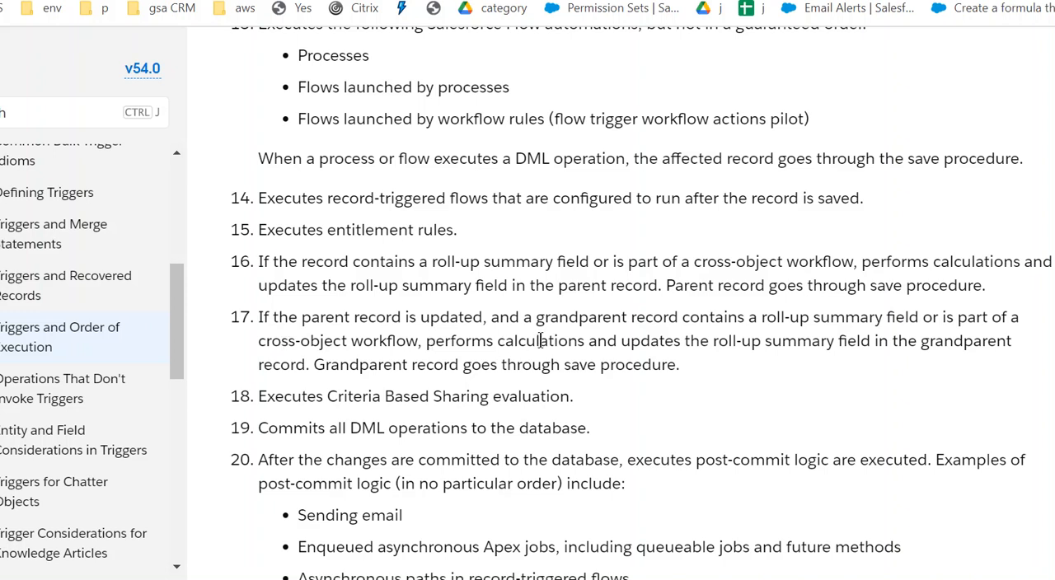
mouse_move(979, 375)
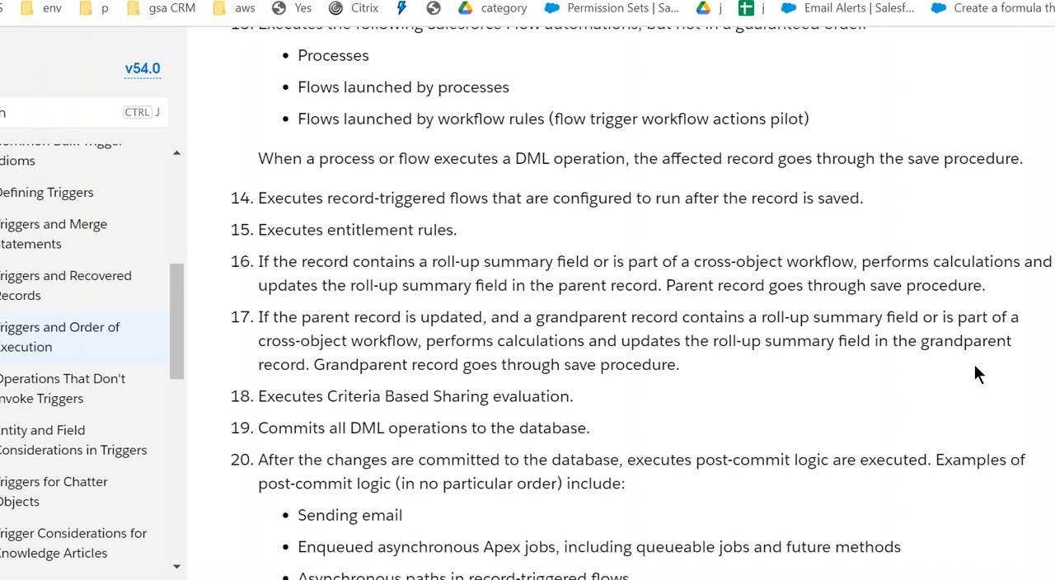
mouse_move(424, 348)
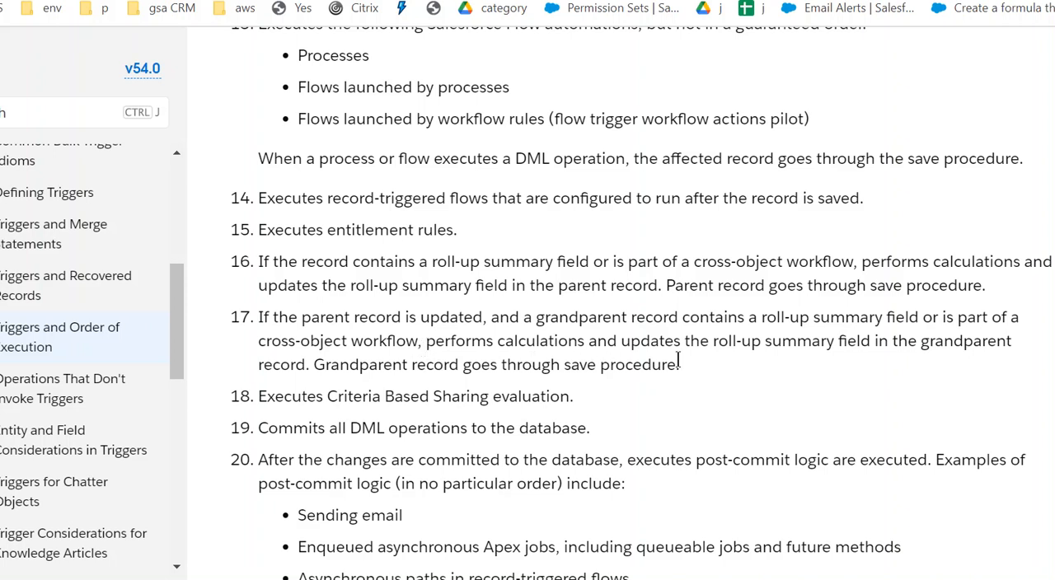
mouse_move(816, 365)
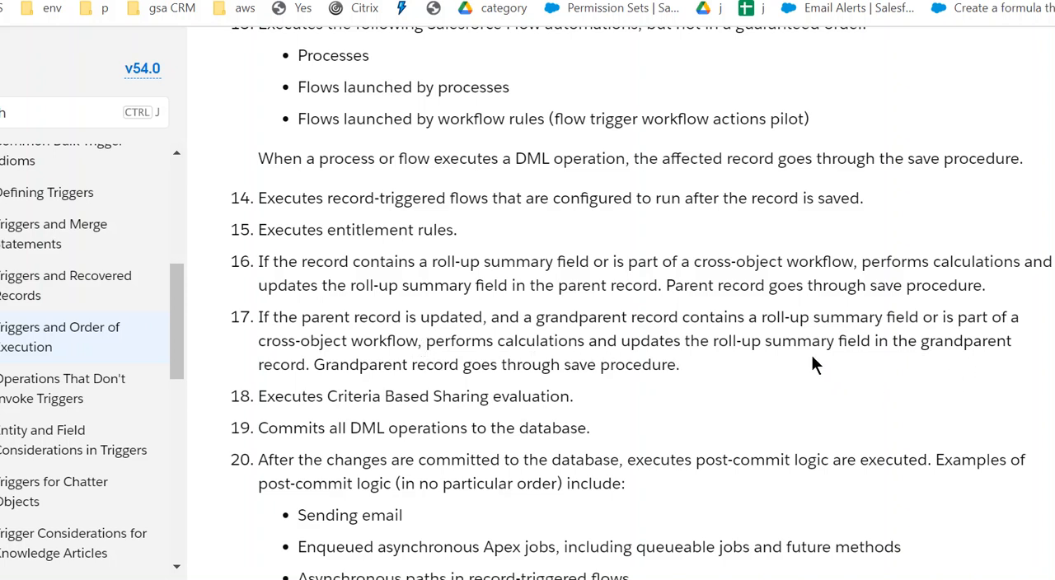
scroll("down", 3)
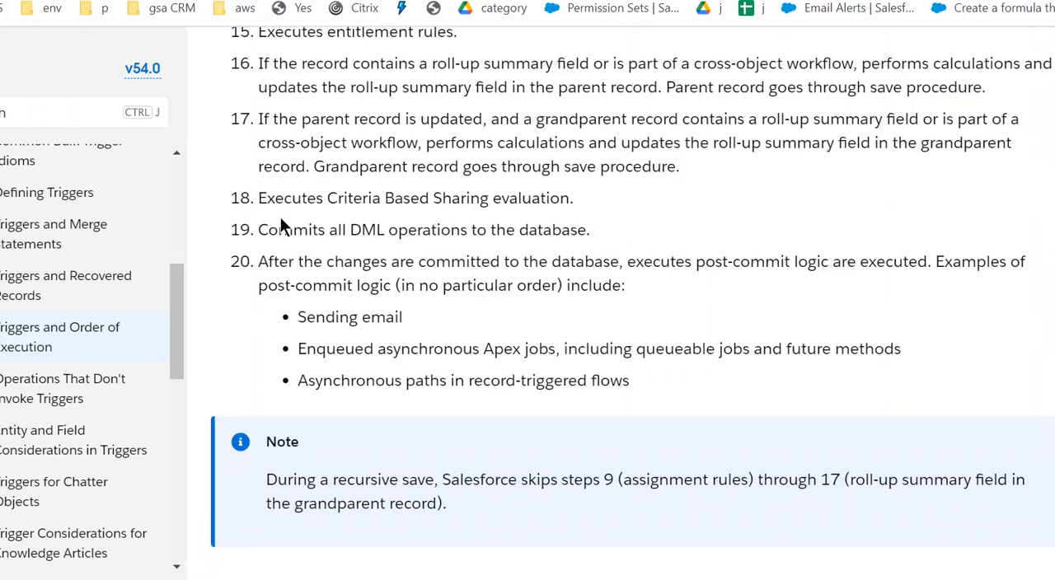
mouse_move(582, 213)
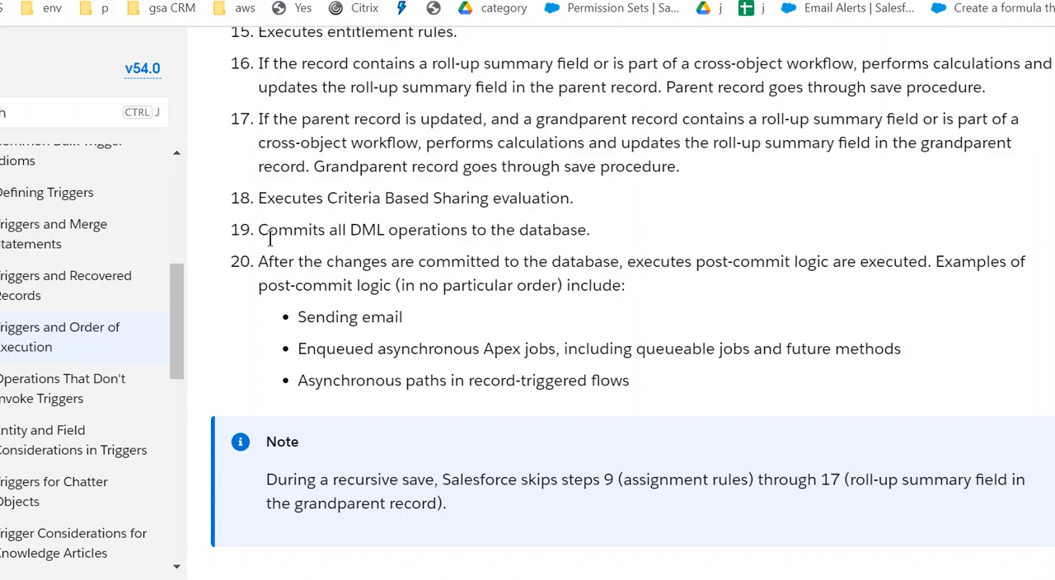
mouse_move(585, 229)
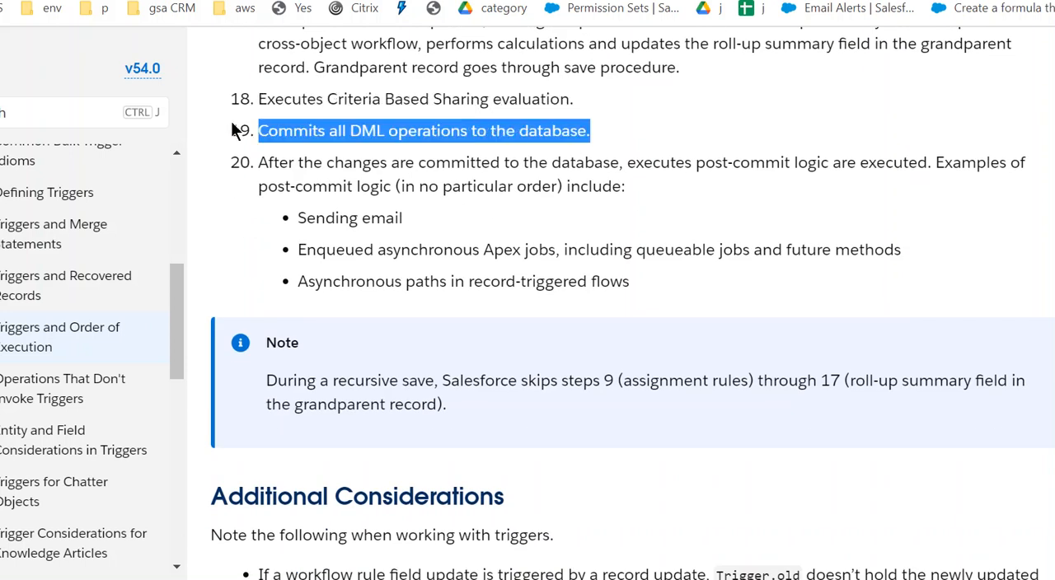
mouse_move(450, 155)
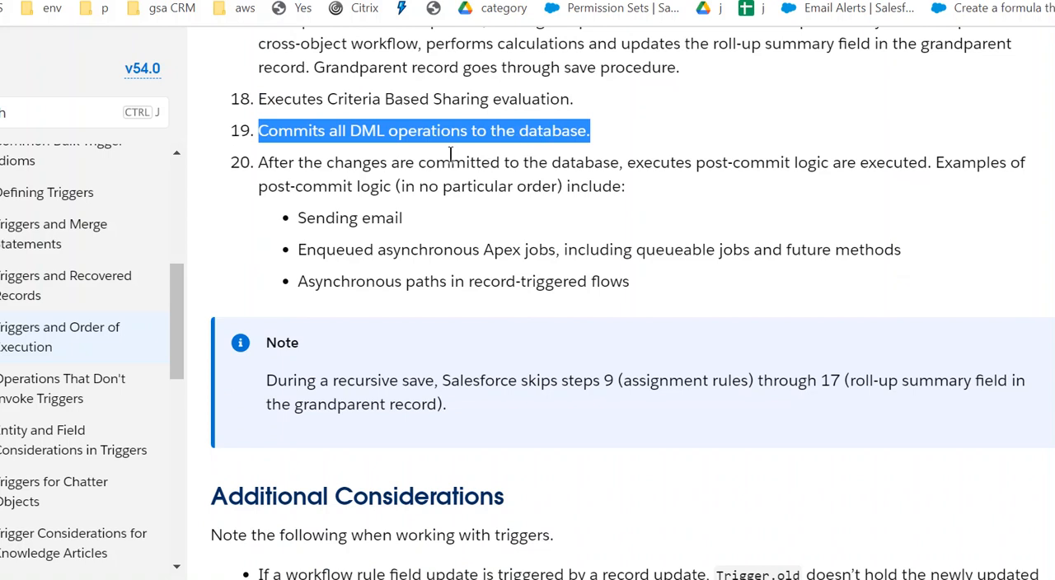
mouse_move(268, 179)
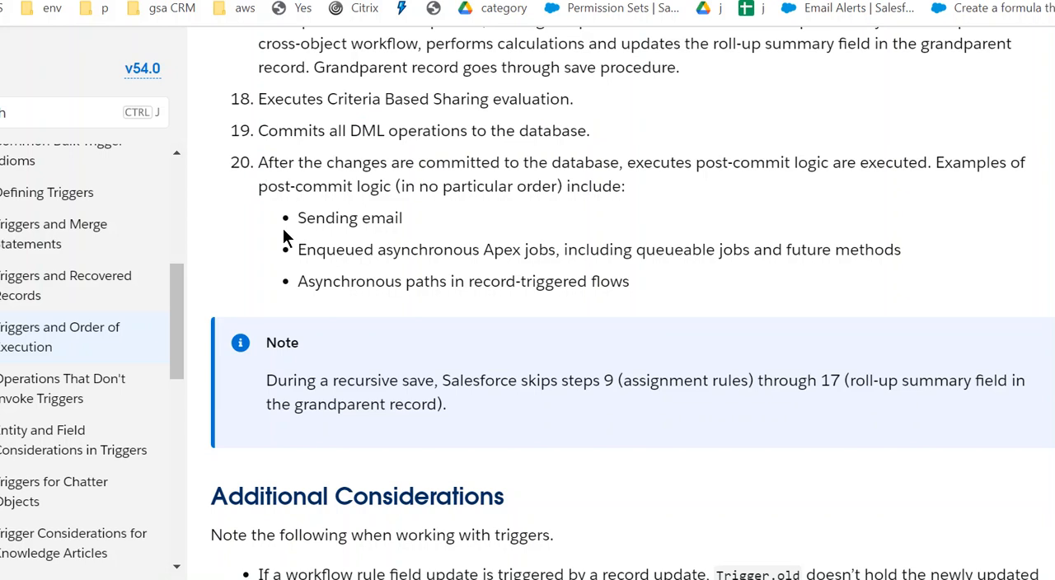
mouse_move(639, 233)
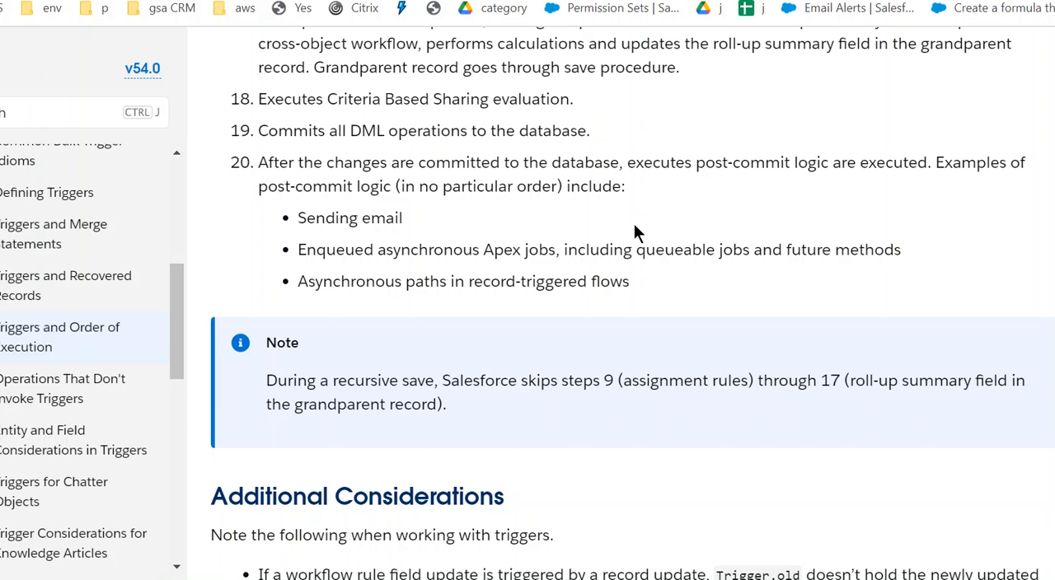
mouse_move(453, 275)
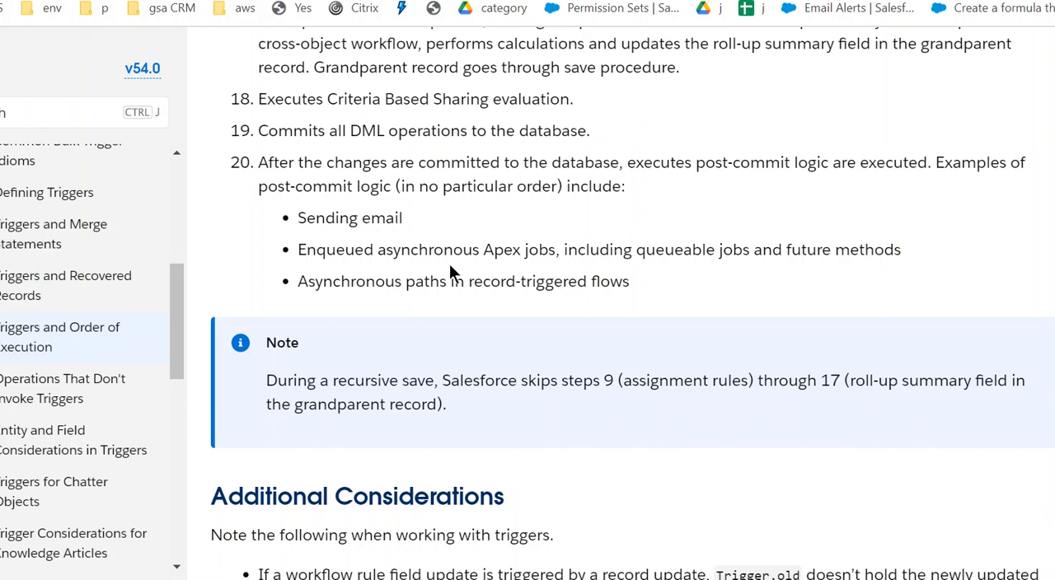
mouse_move(852, 250)
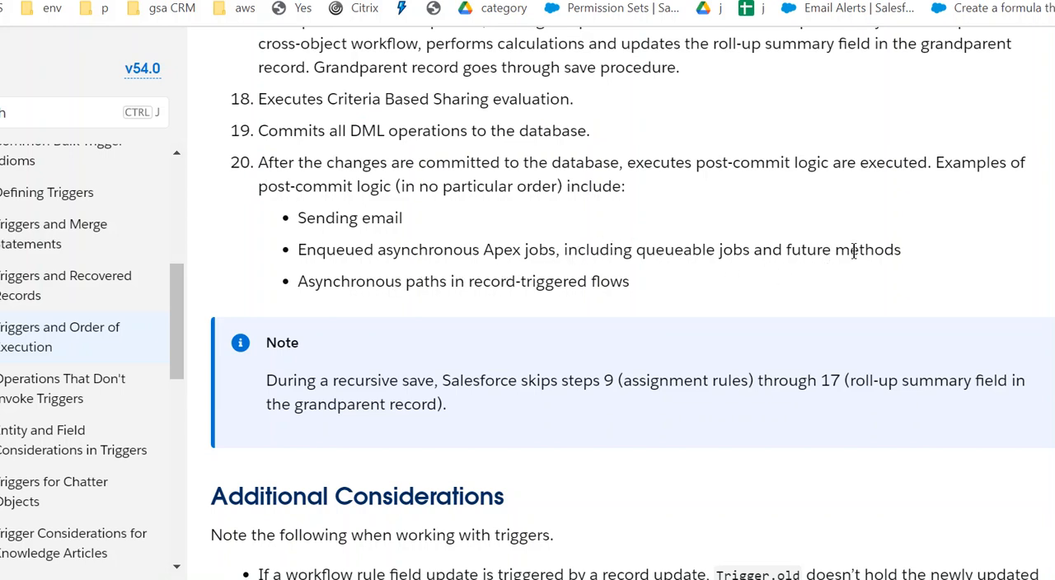
mouse_move(427, 311)
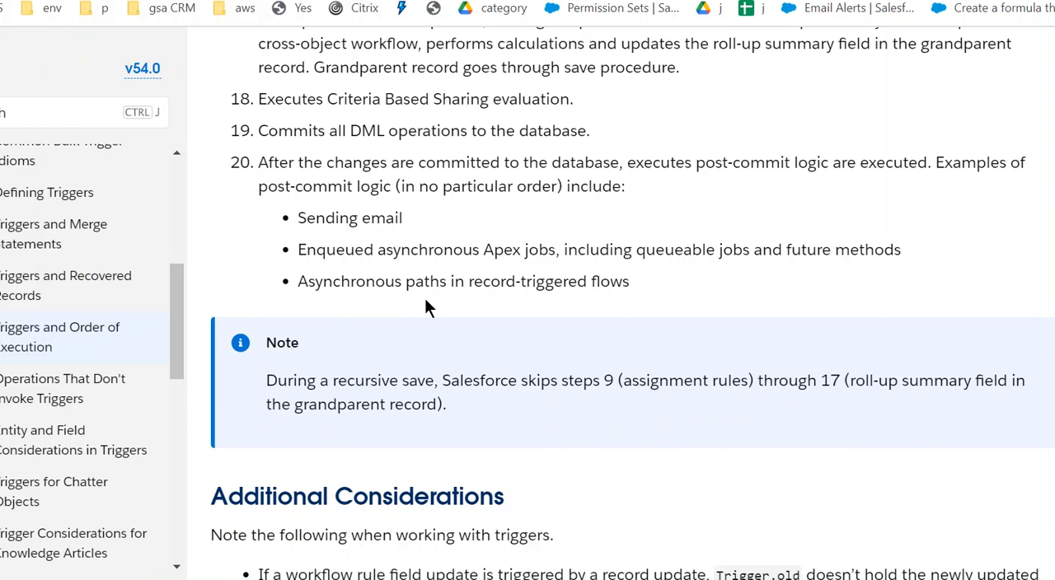